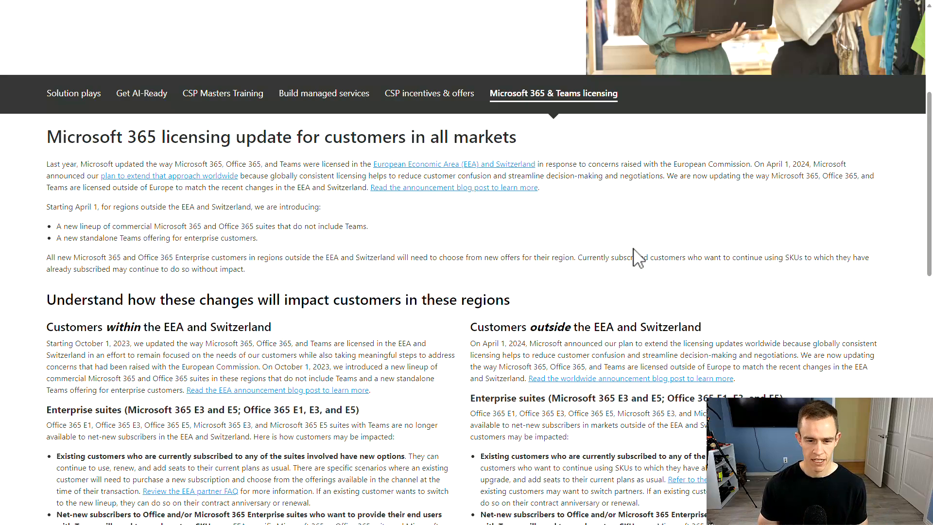
scroll("down", 3)
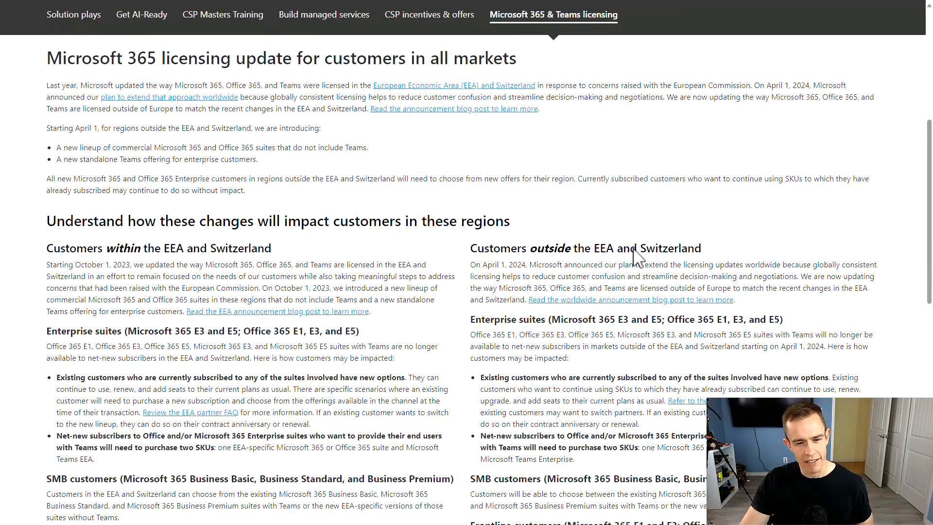
scroll("down", 3)
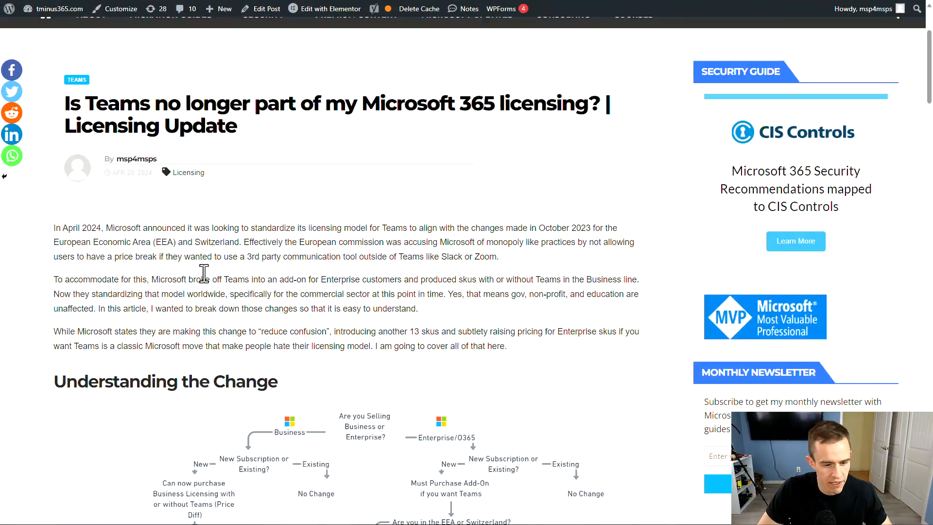
scroll("down", 3)
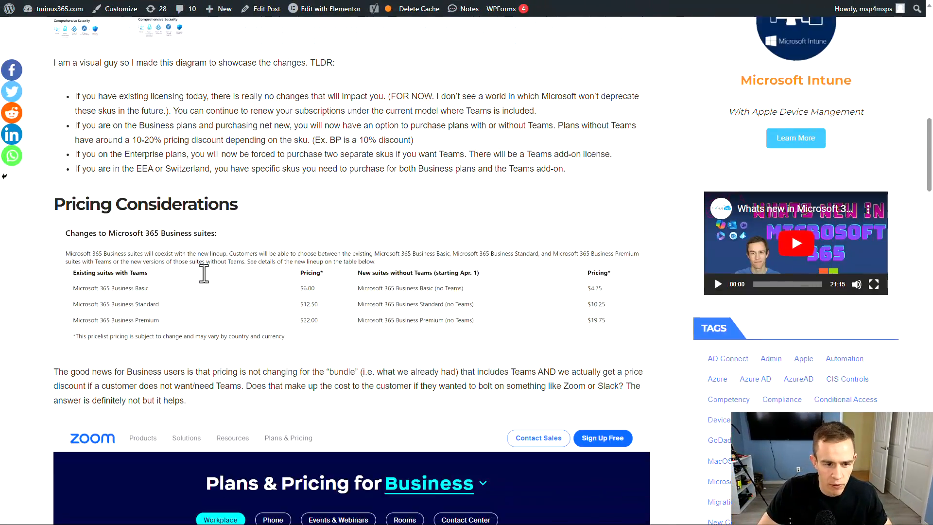
scroll("down", 3)
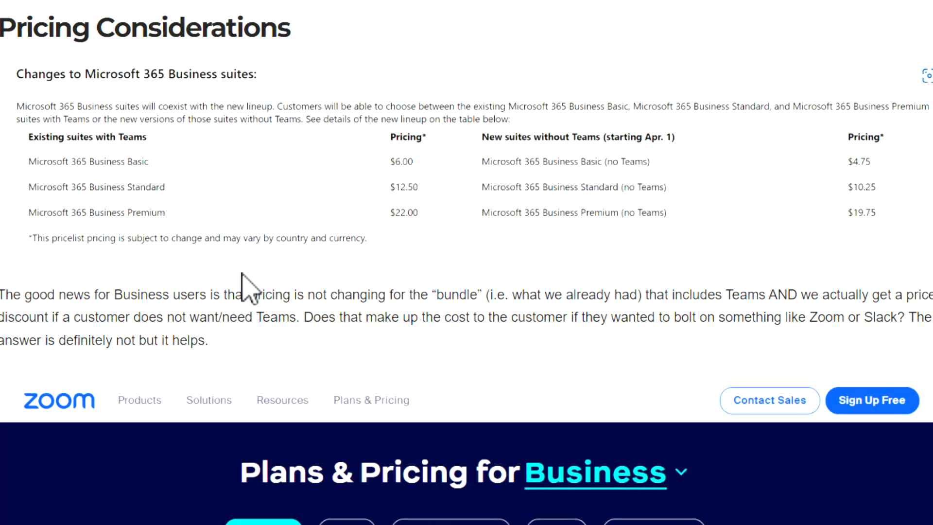
mouse_move(650, 213)
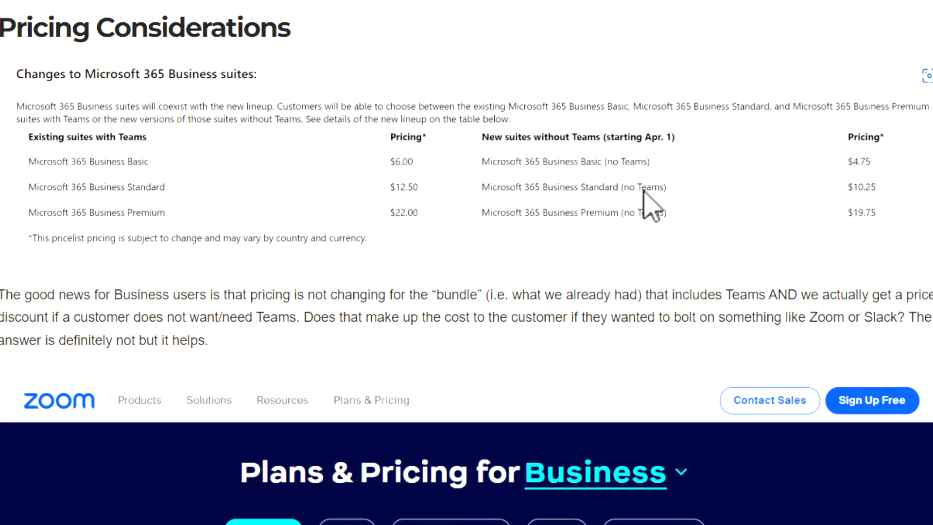
mouse_move(871, 208)
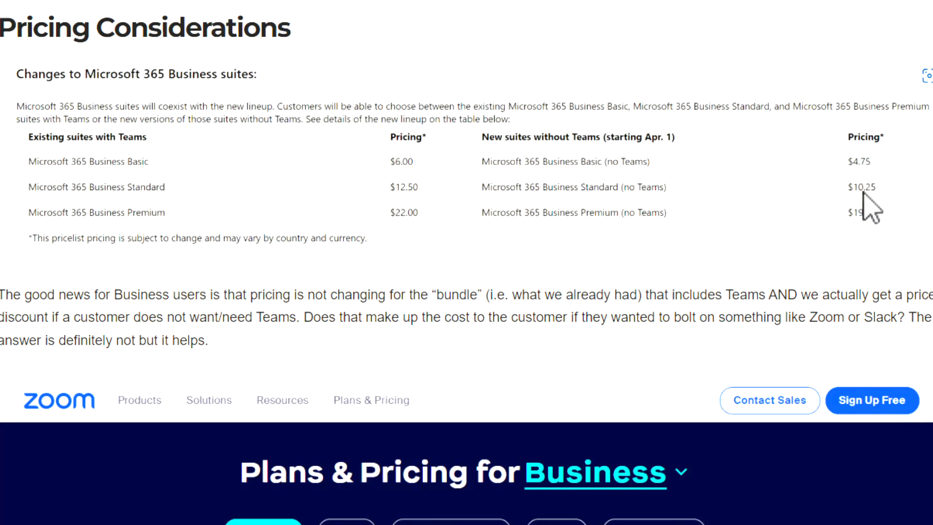
mouse_move(875, 241)
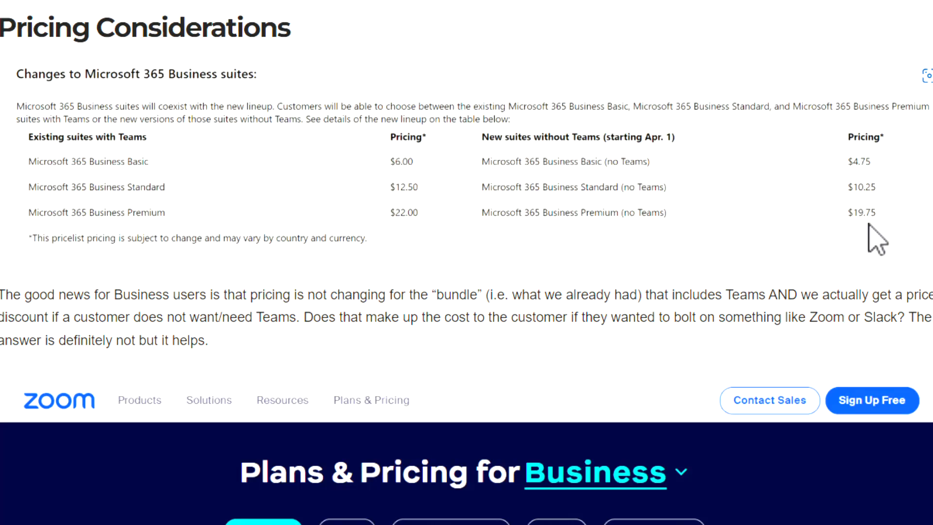
scroll("down", 3)
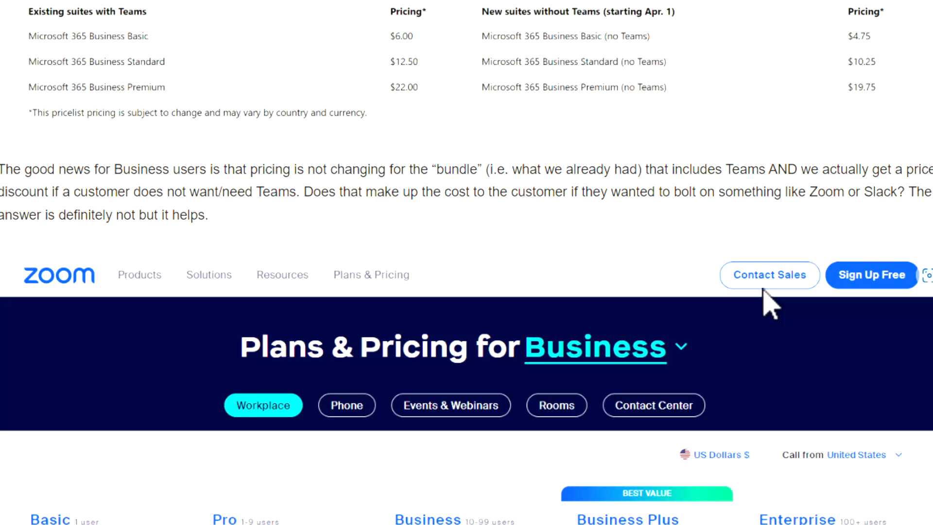
mouse_move(482, 313)
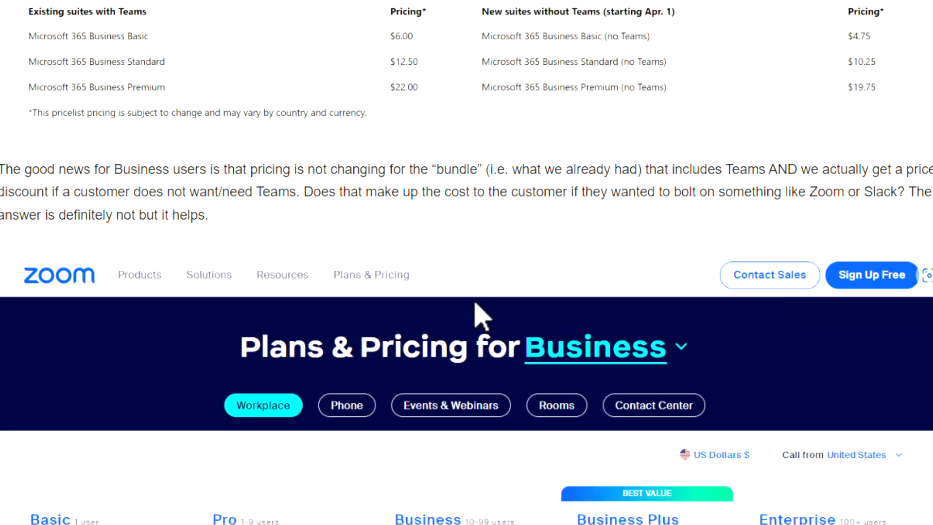
scroll("down", 3)
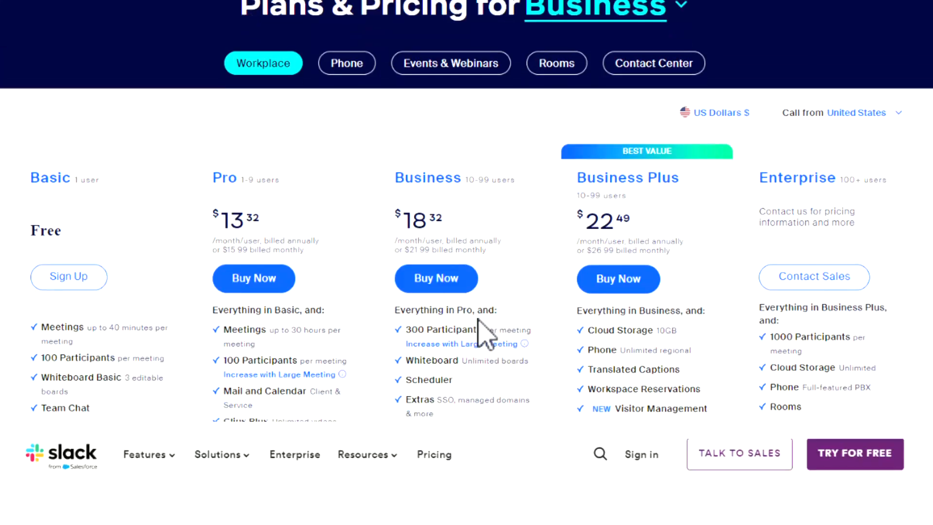
scroll("down", 3)
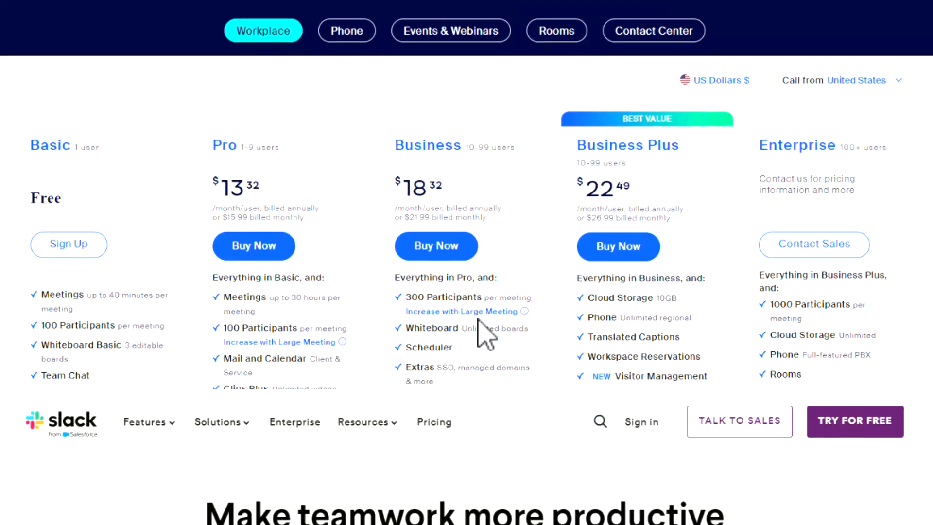
scroll("down", 3)
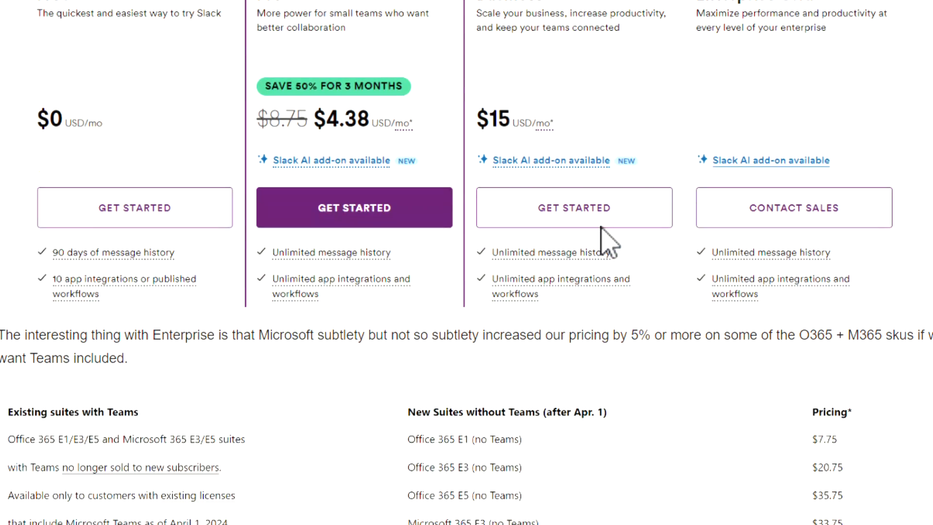
scroll("down", 3)
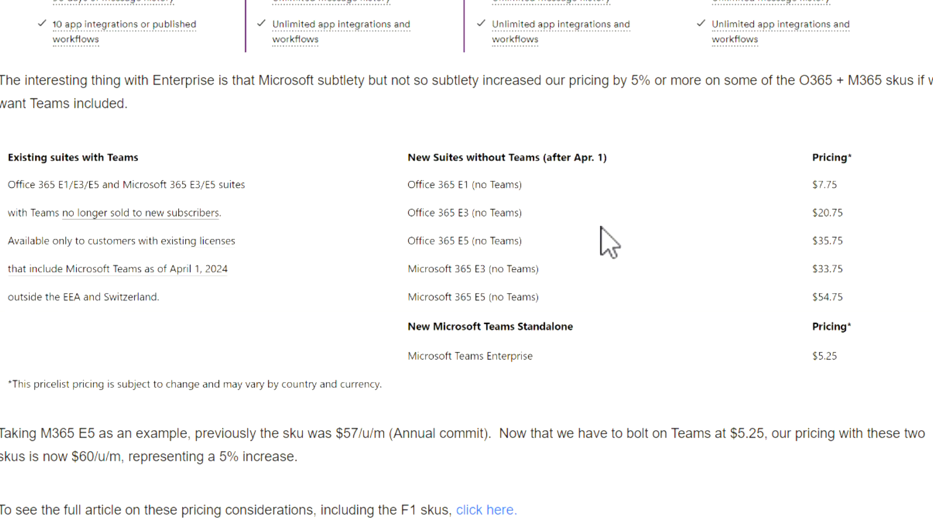
mouse_move(532, 276)
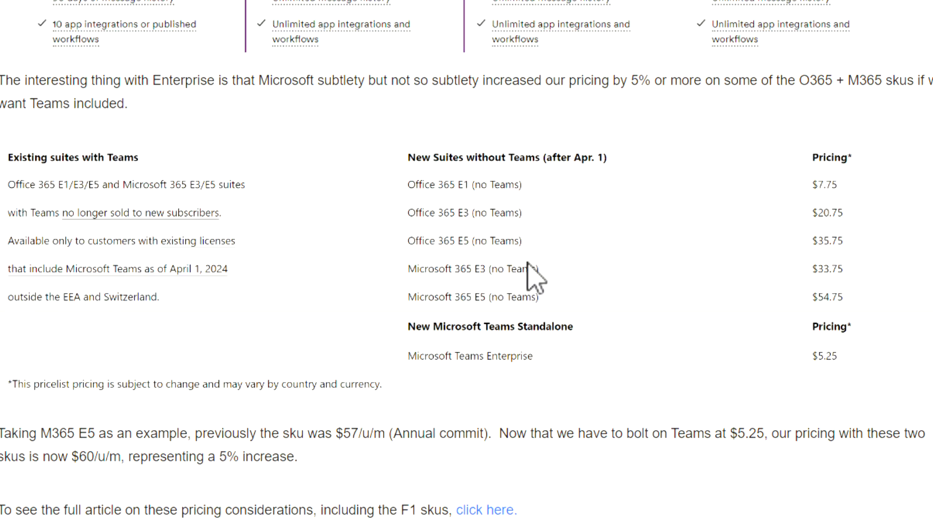
mouse_move(473, 297)
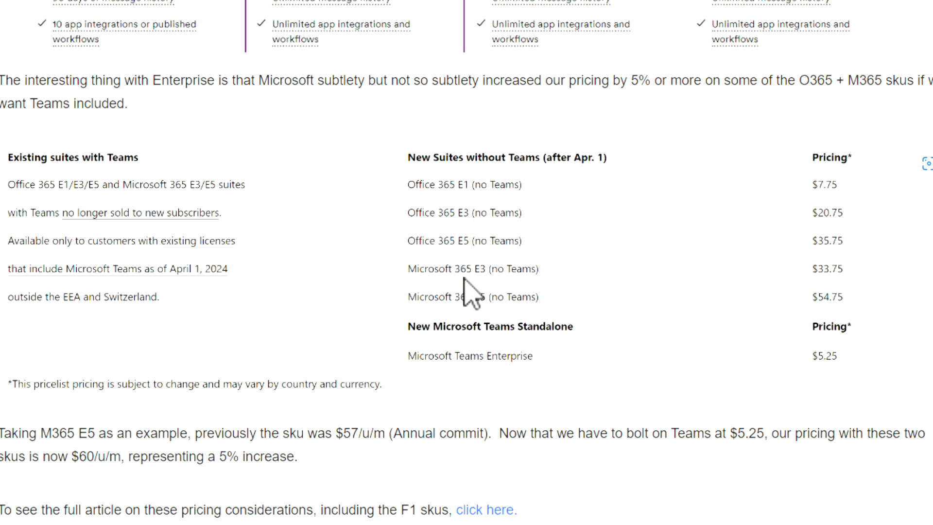
mouse_move(537, 312)
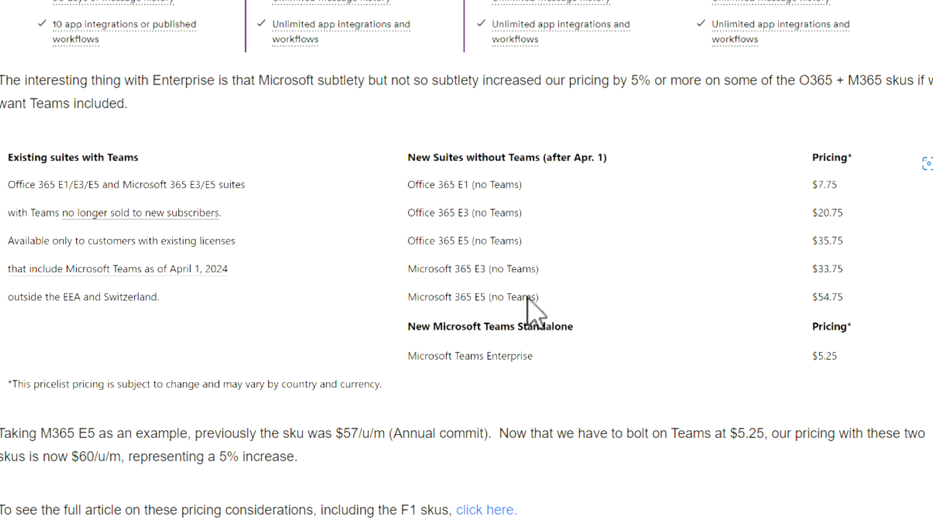
mouse_move(541, 351)
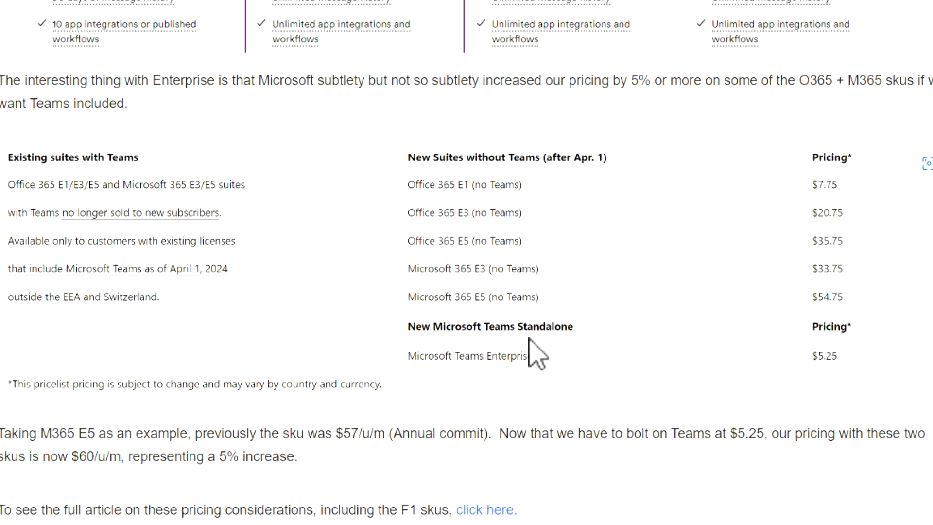
mouse_move(580, 362)
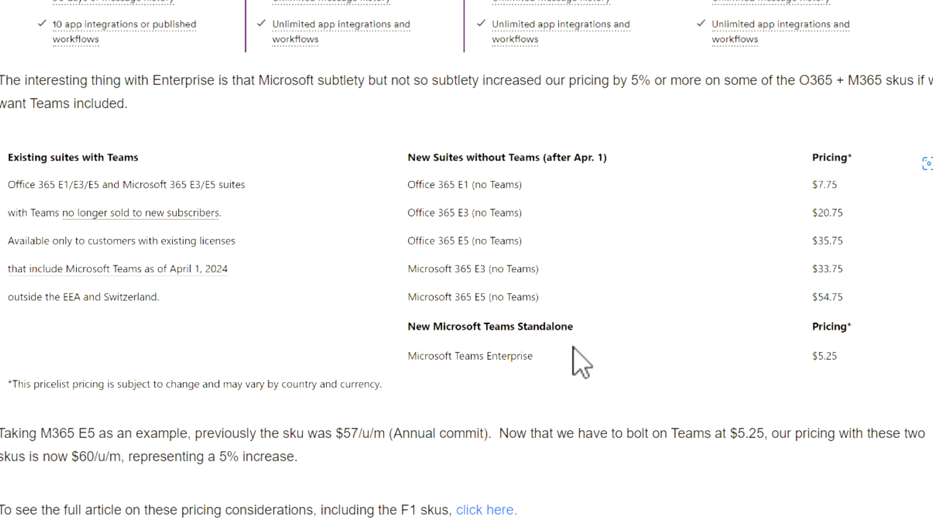
mouse_move(437, 321)
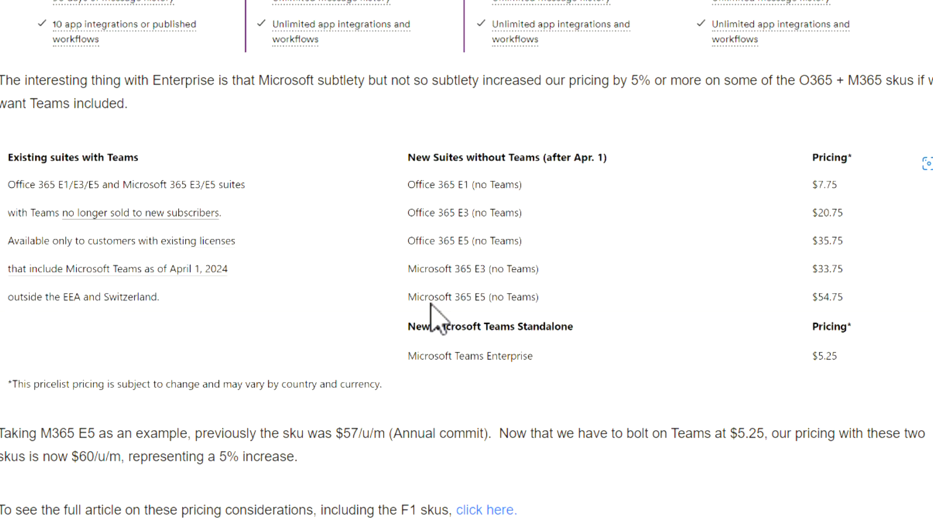
mouse_move(496, 324)
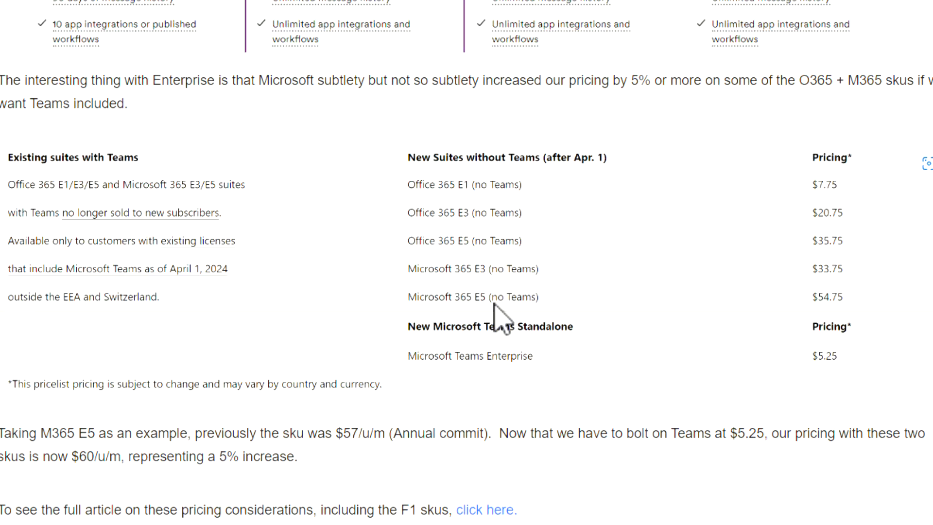
mouse_move(499, 330)
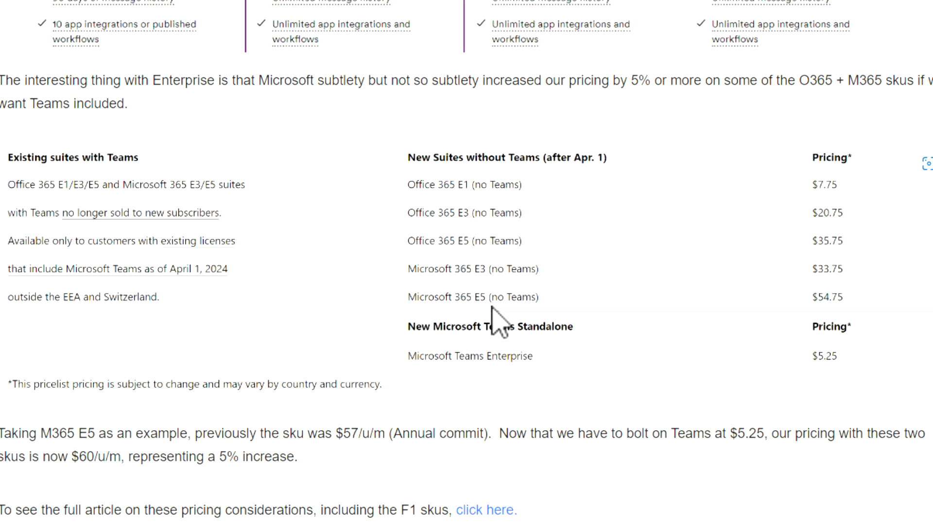
mouse_move(828, 366)
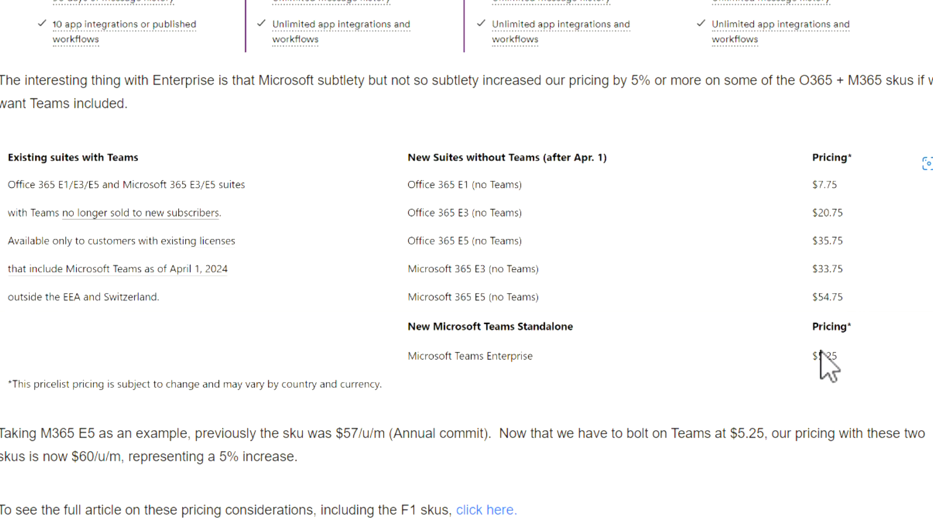
mouse_move(840, 323)
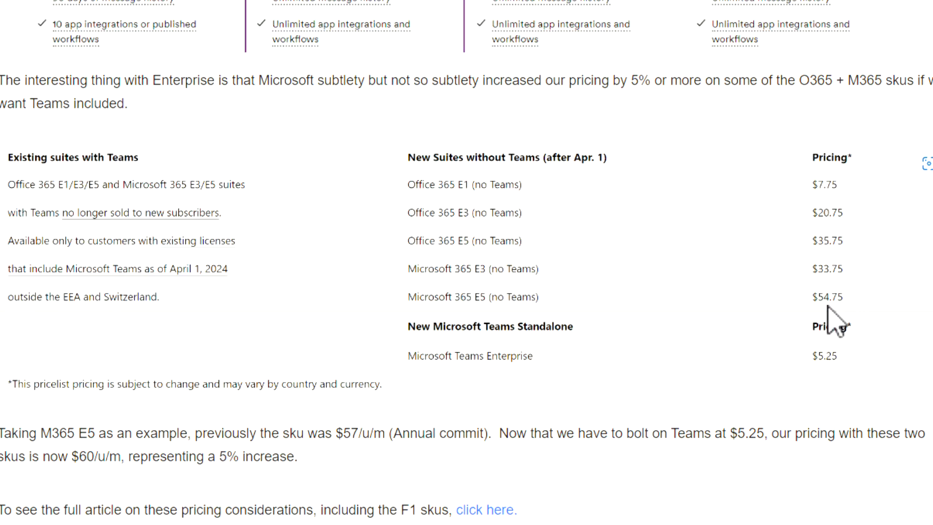
mouse_move(751, 422)
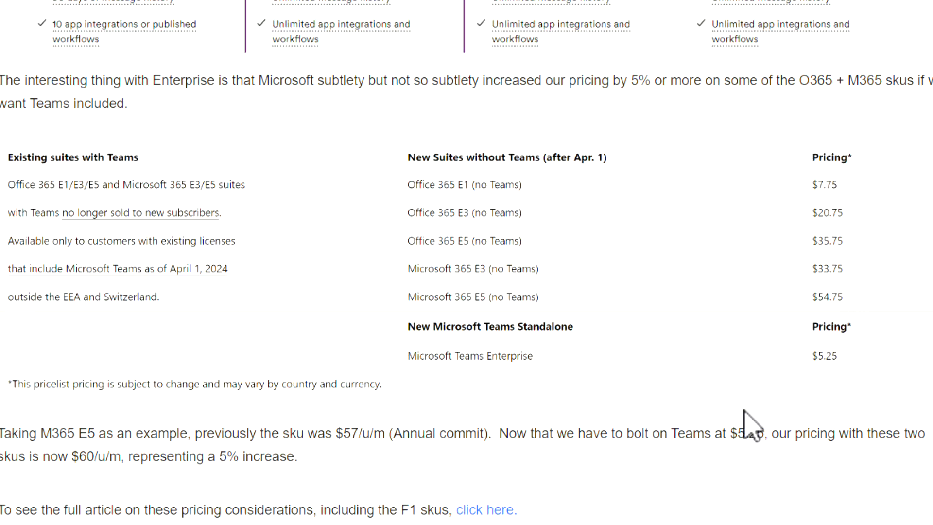
mouse_move(851, 224)
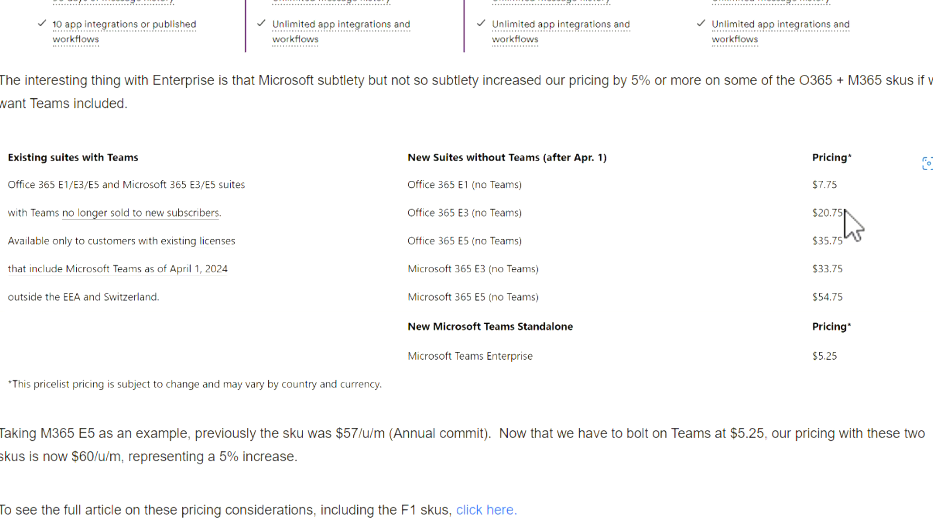
mouse_move(872, 293)
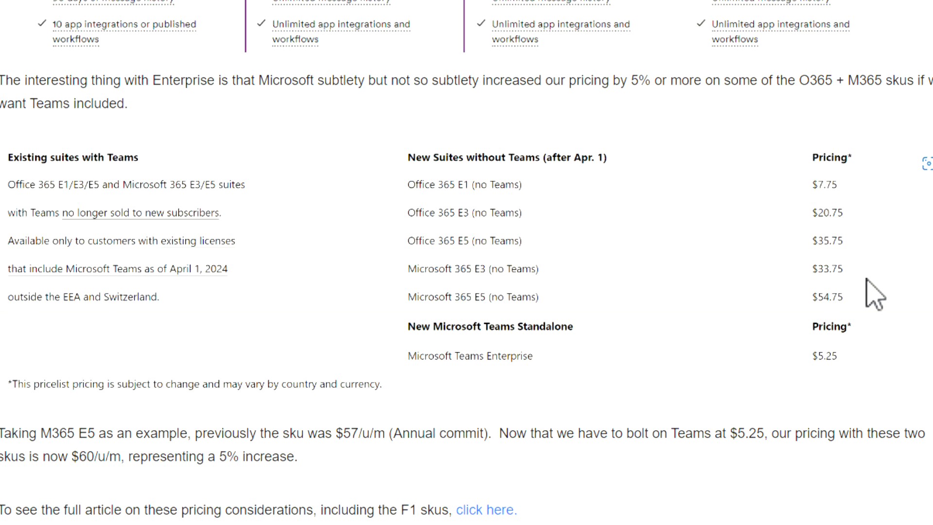
mouse_move(728, 433)
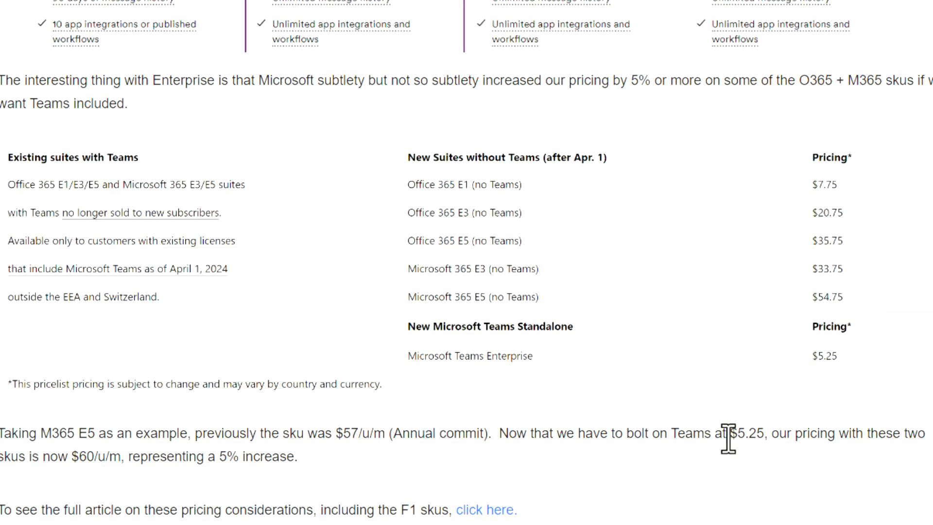
mouse_move(724, 437)
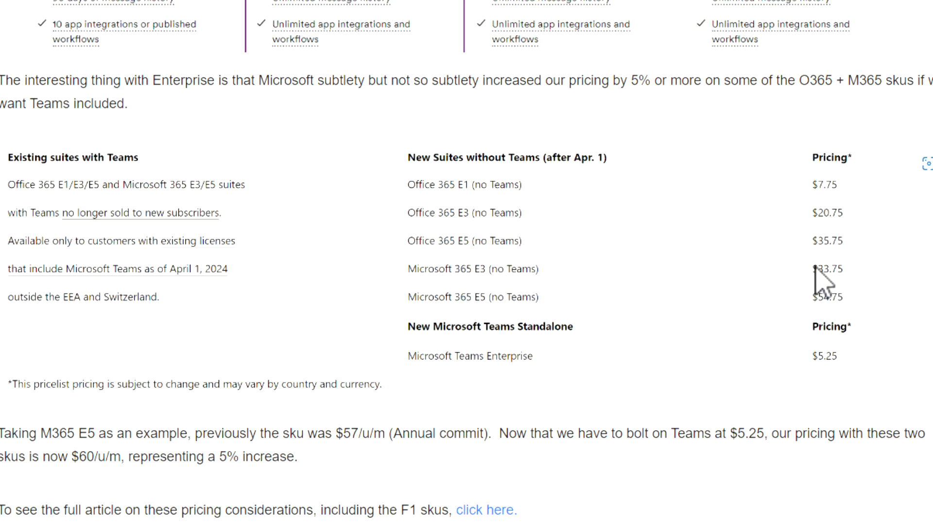
mouse_move(469, 223)
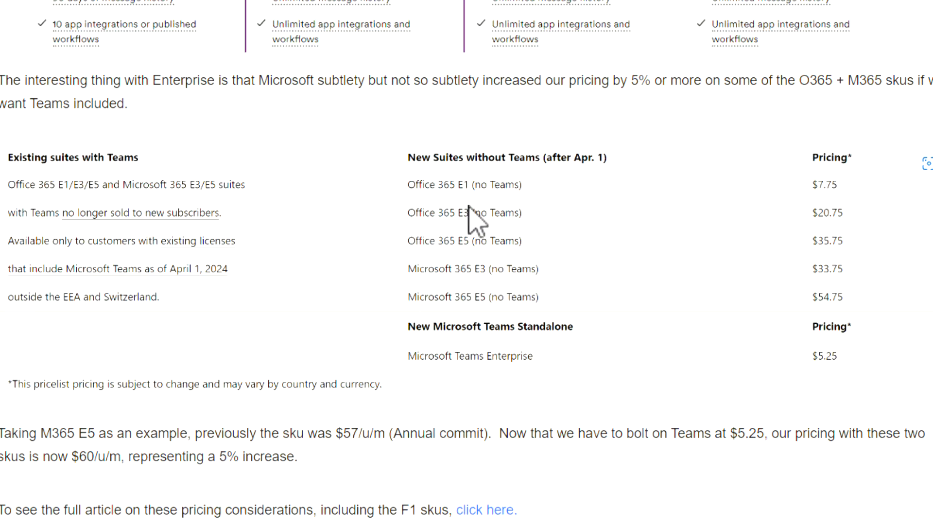
scroll("down", 3)
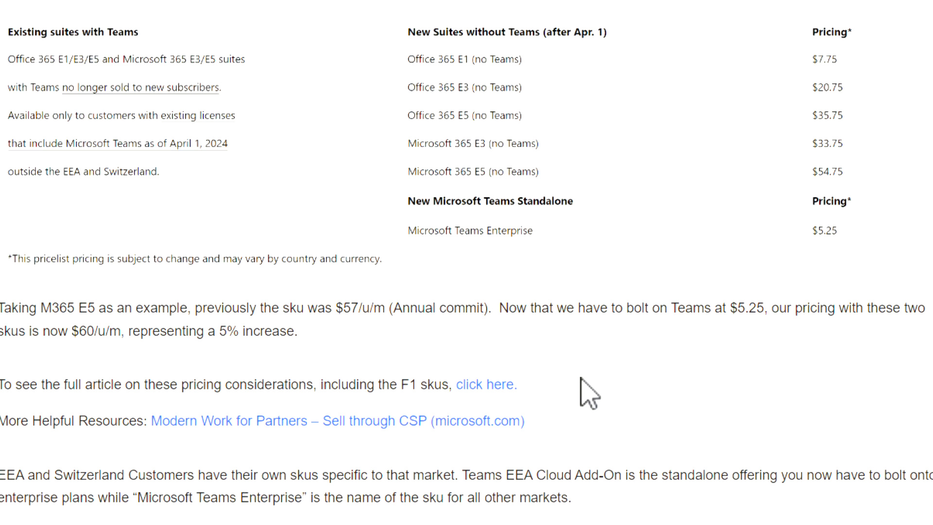
scroll("down", 3)
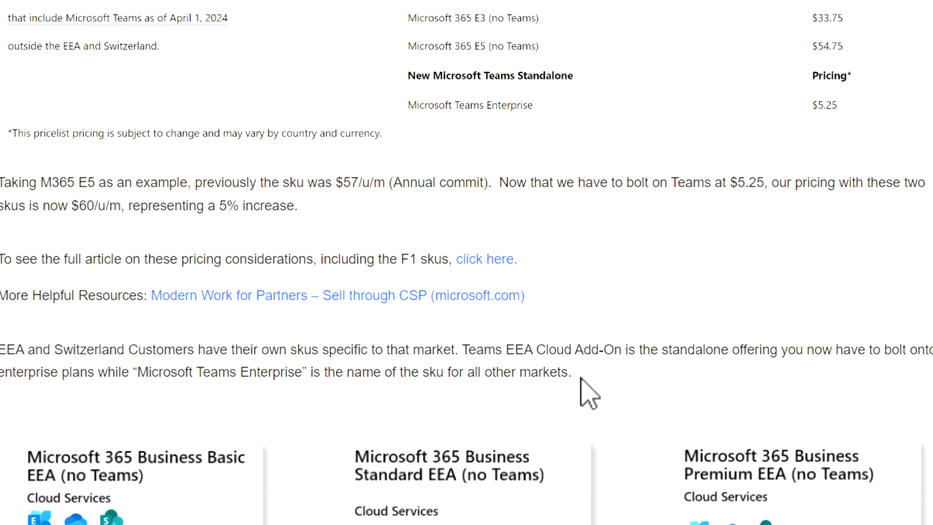
scroll("down", 3)
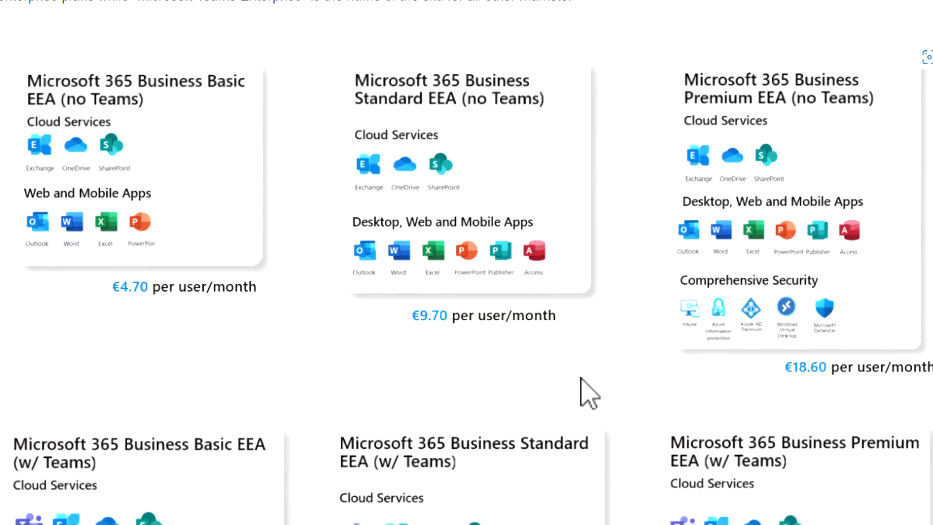
mouse_move(403, 294)
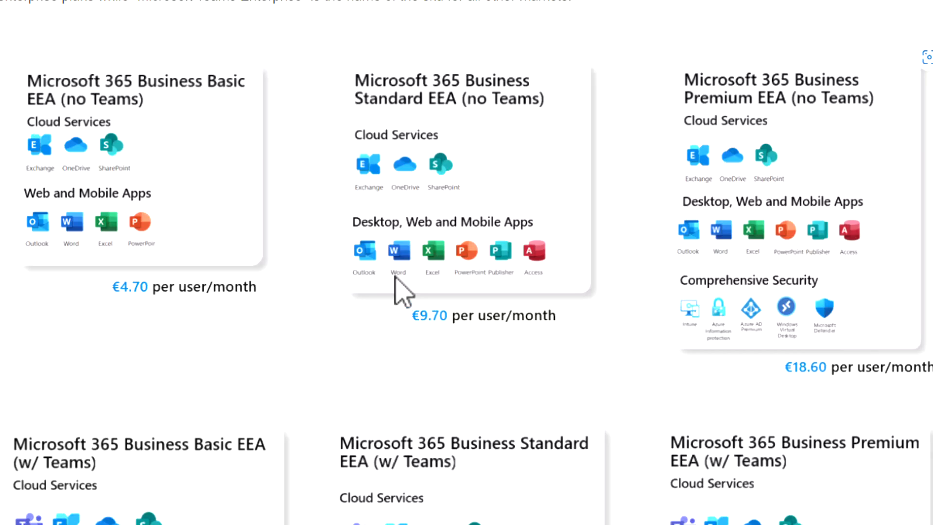
mouse_move(668, 234)
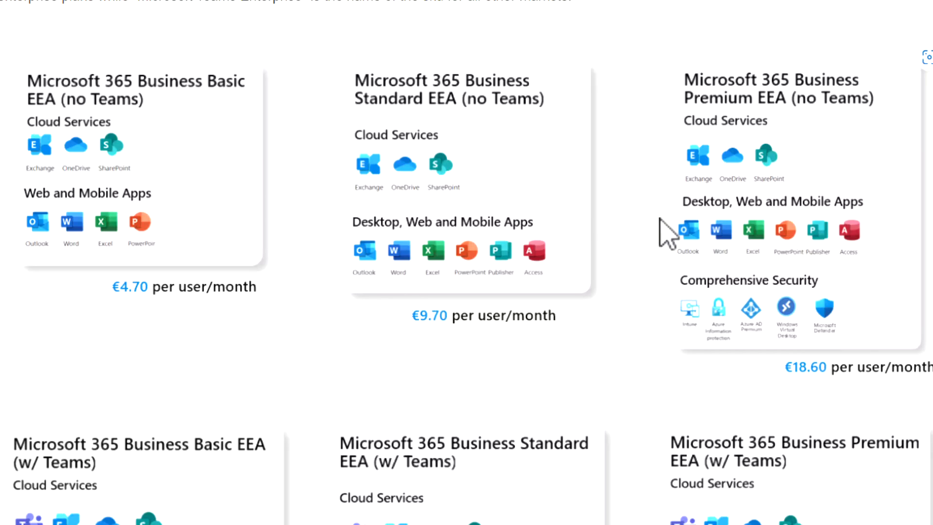
scroll("down", 3)
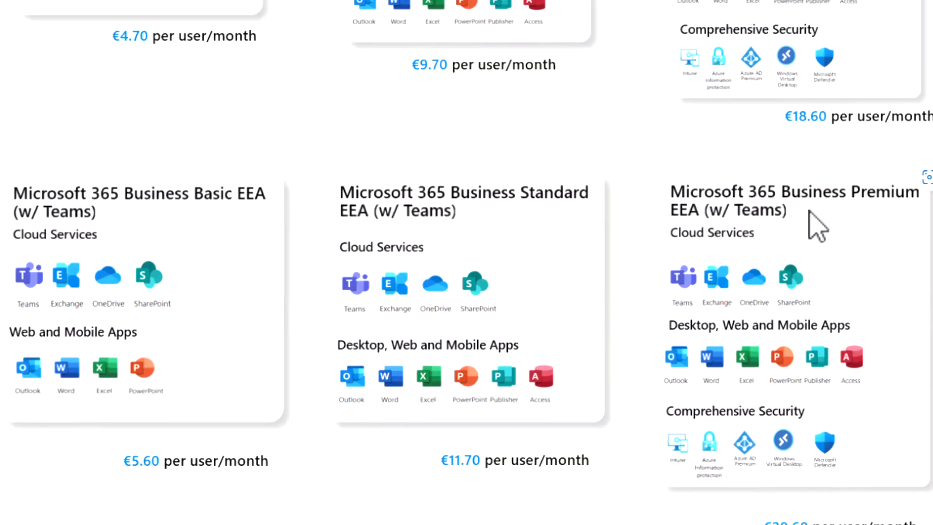
mouse_move(716, 233)
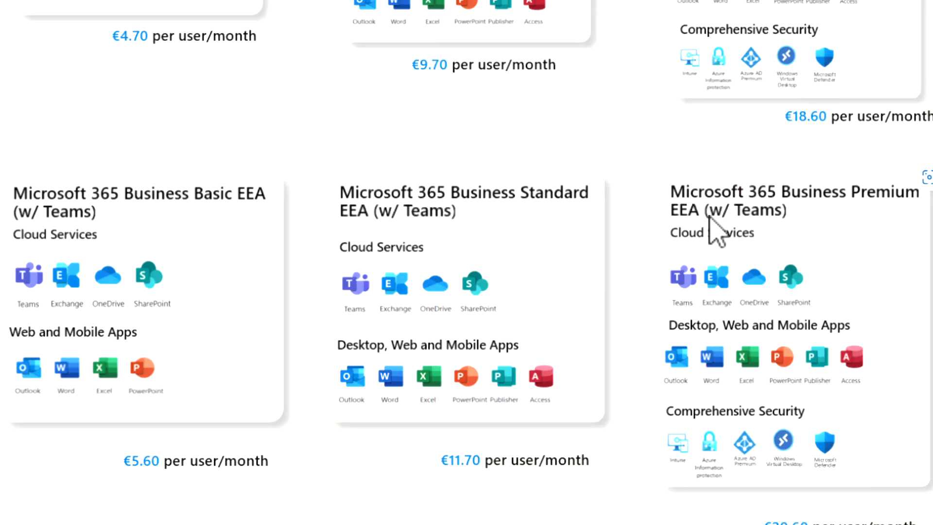
mouse_move(452, 246)
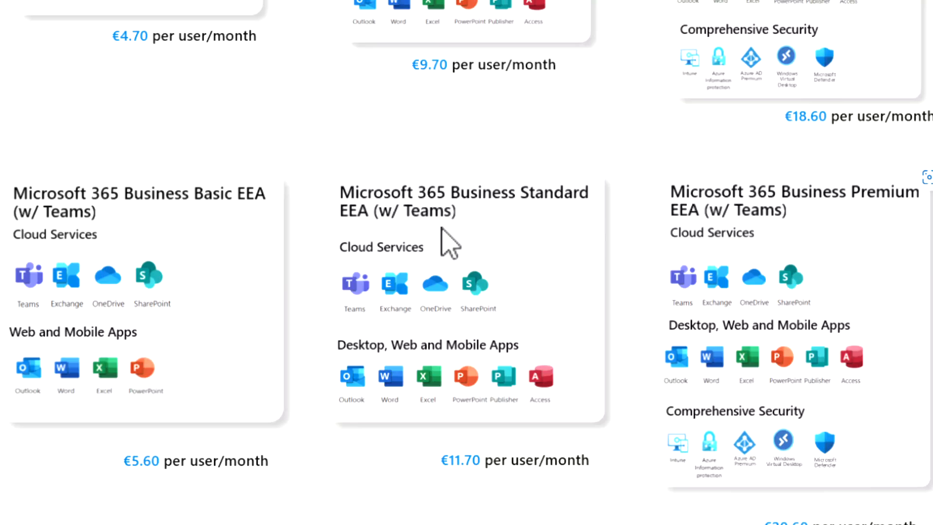
mouse_move(550, 265)
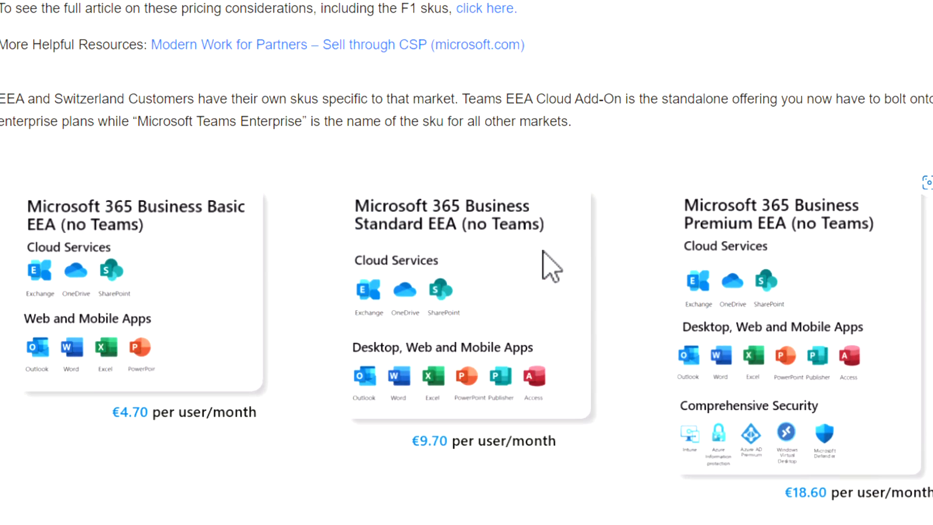
scroll("up", 3)
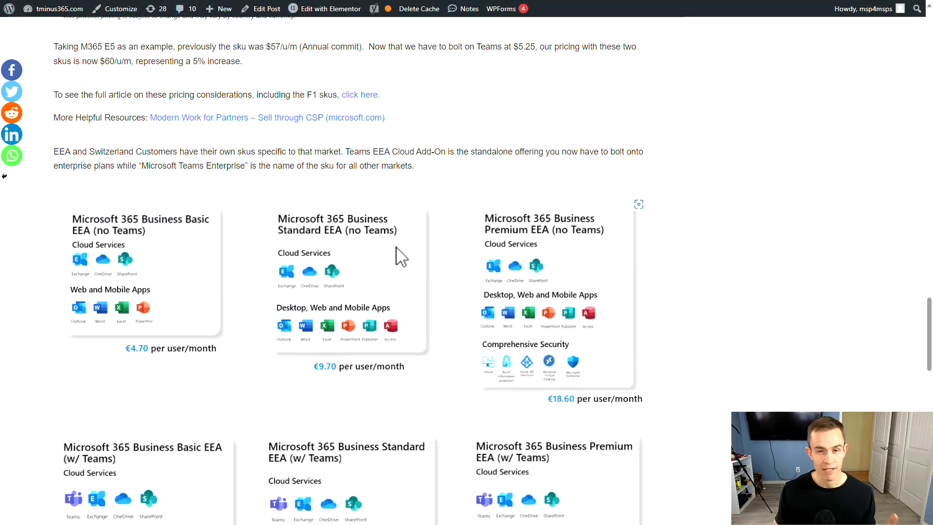